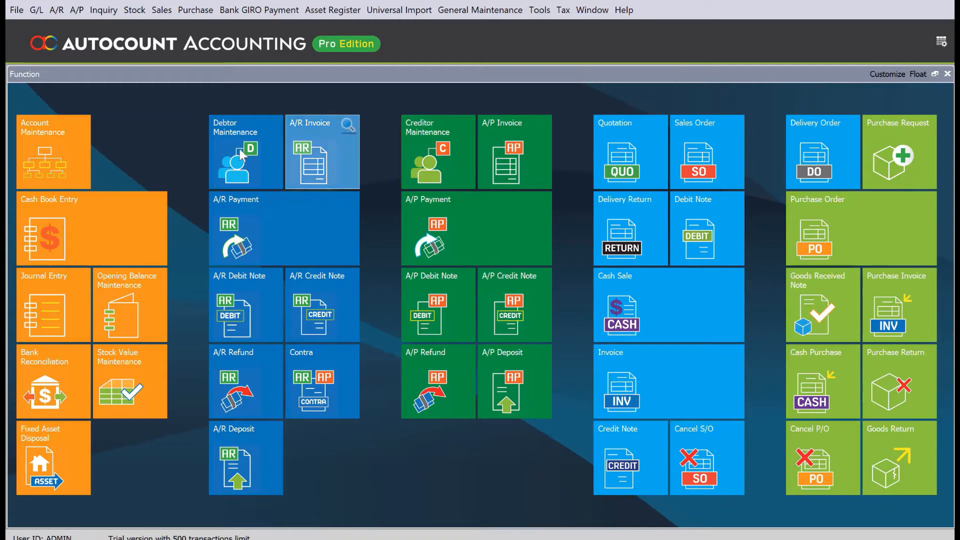
mouse_move(245, 165)
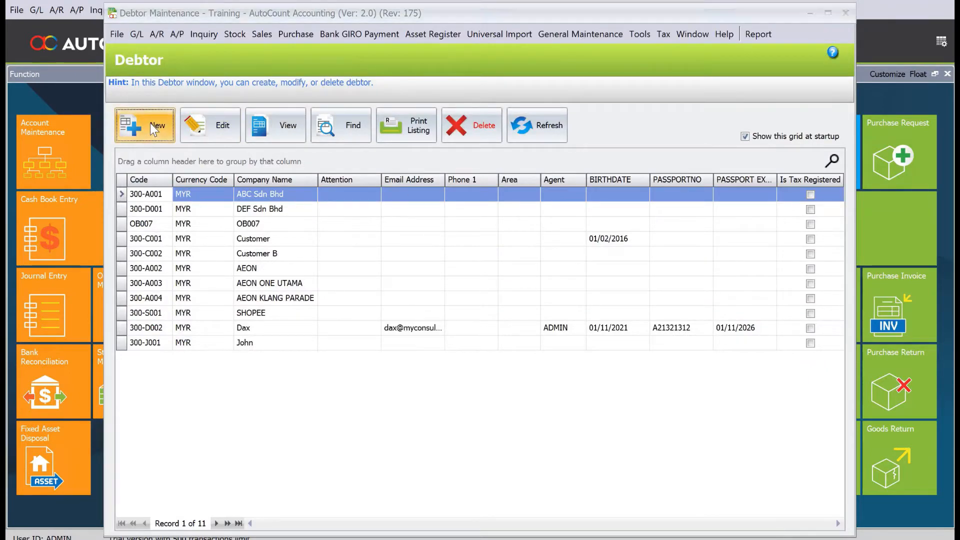
- Create a new debtor with control account 300-0000 TRADE DEBTORS
left_click(144, 125)
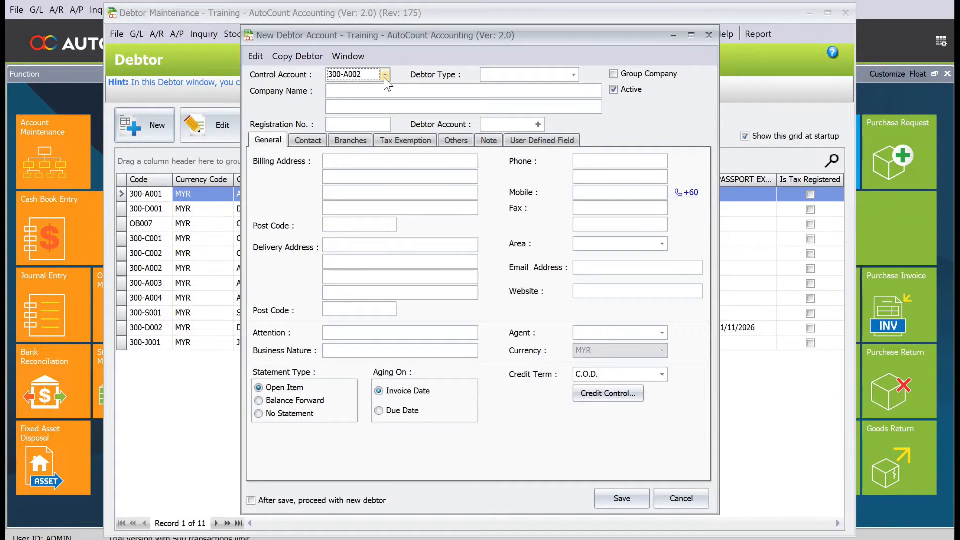
left_click(384, 74)
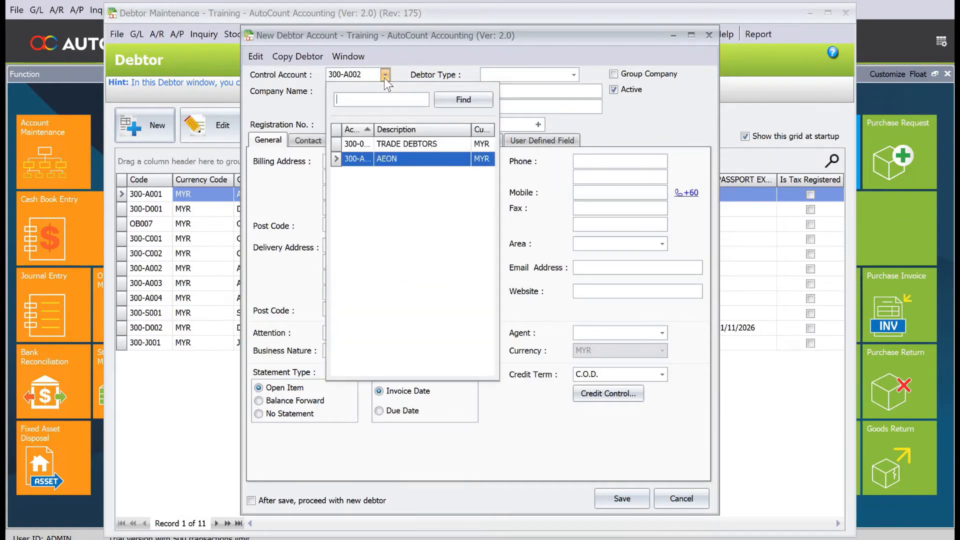
left_click(407, 144)
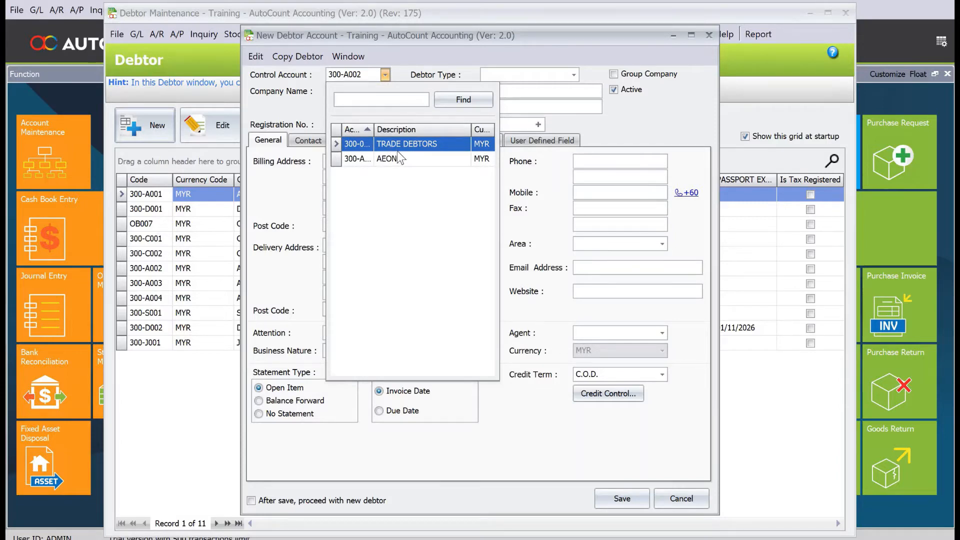
left_click(386, 158)
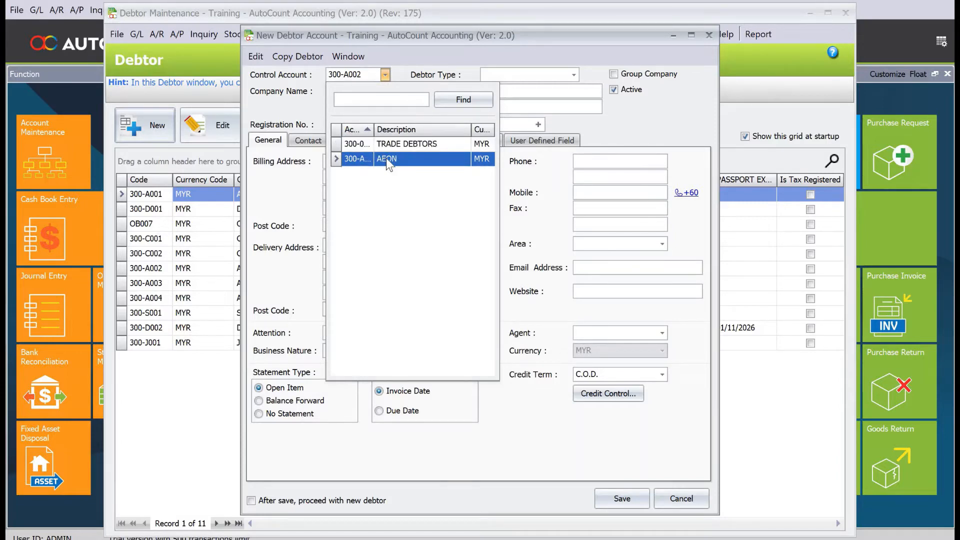
mouse_move(396, 168)
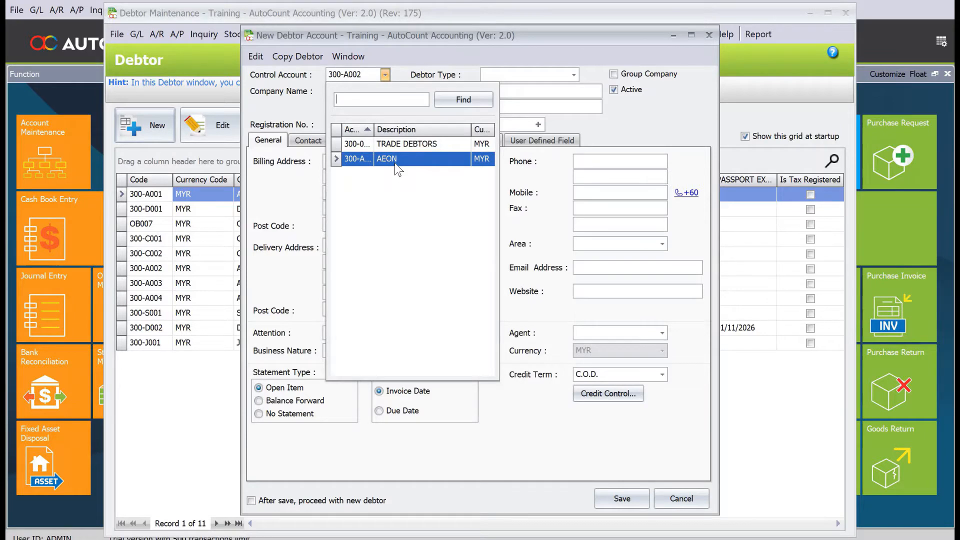
left_click(406, 144)
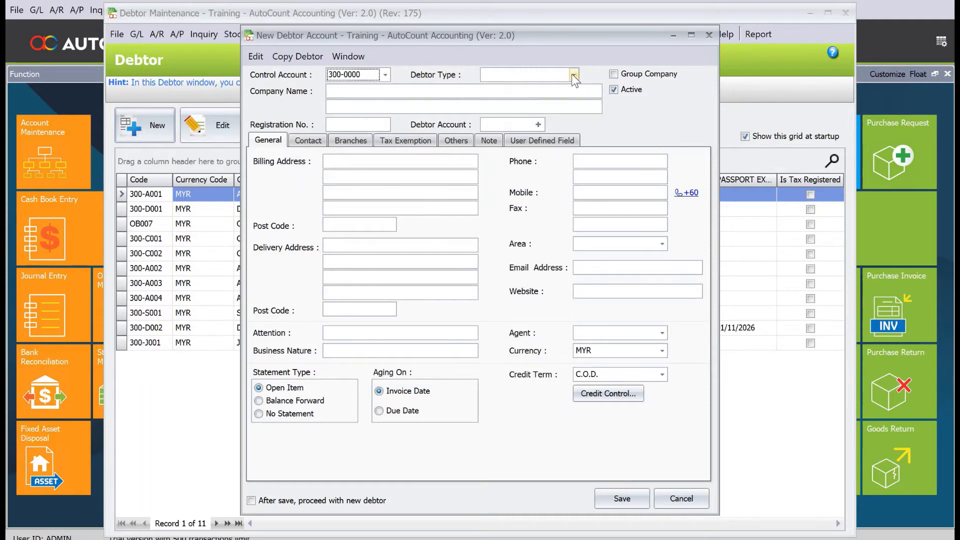
left_click(573, 74)
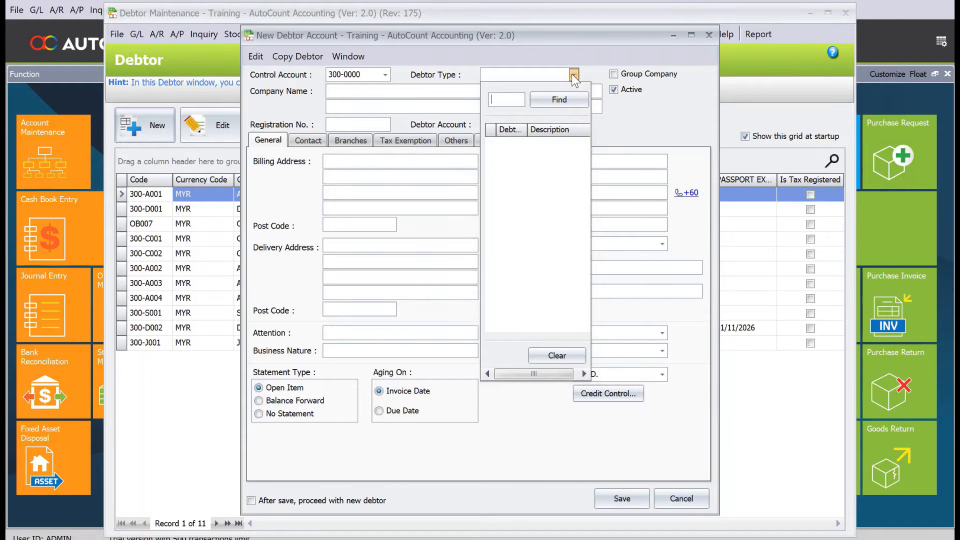
mouse_move(593, 383)
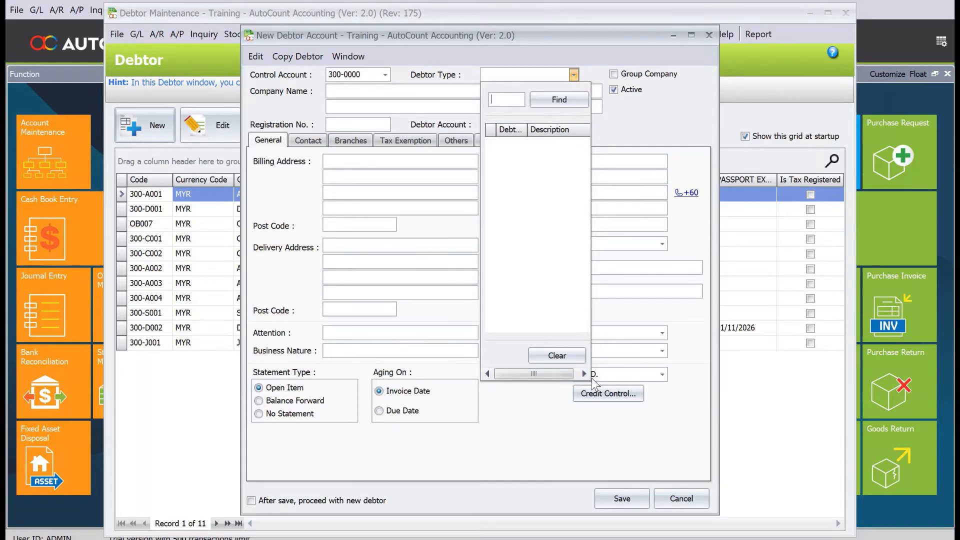
mouse_move(533, 117)
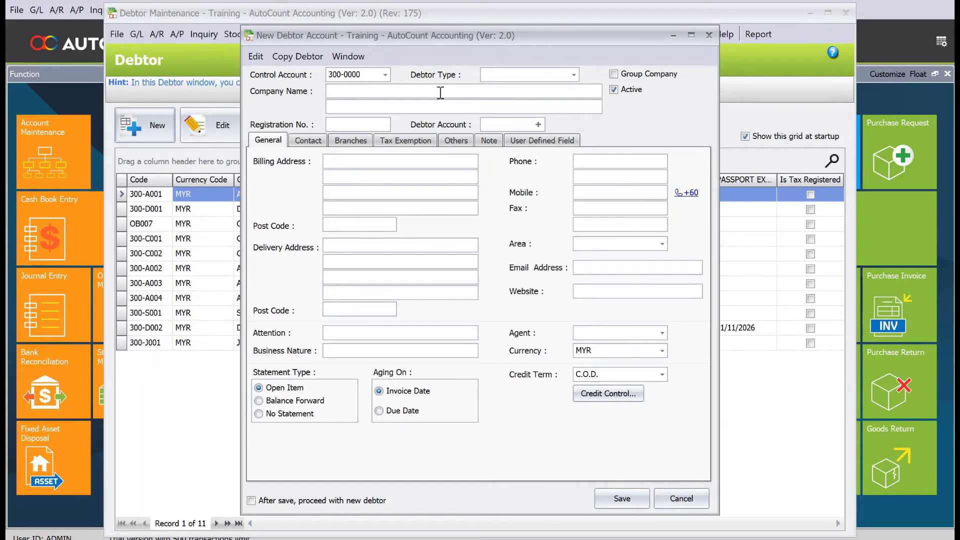
- Enter company name XYZ Sdn Bhd and select the generated debtor code 300-X001
type("XYZ Sdn Bhd")
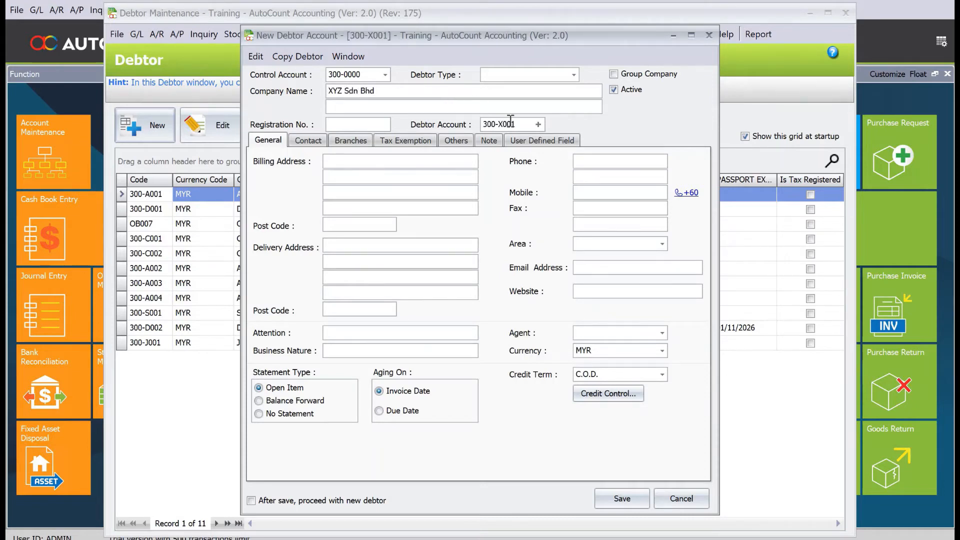
triple_click(498, 123)
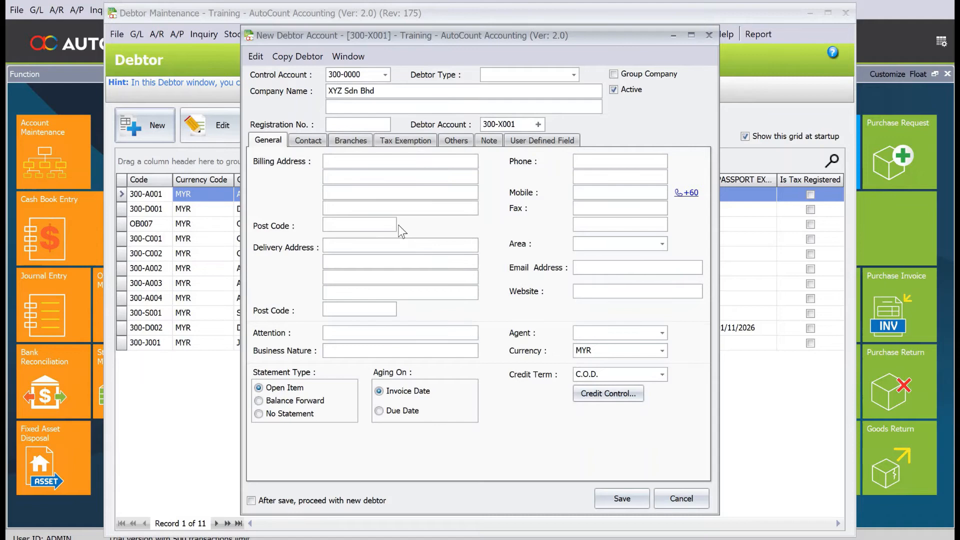
left_click(399, 160)
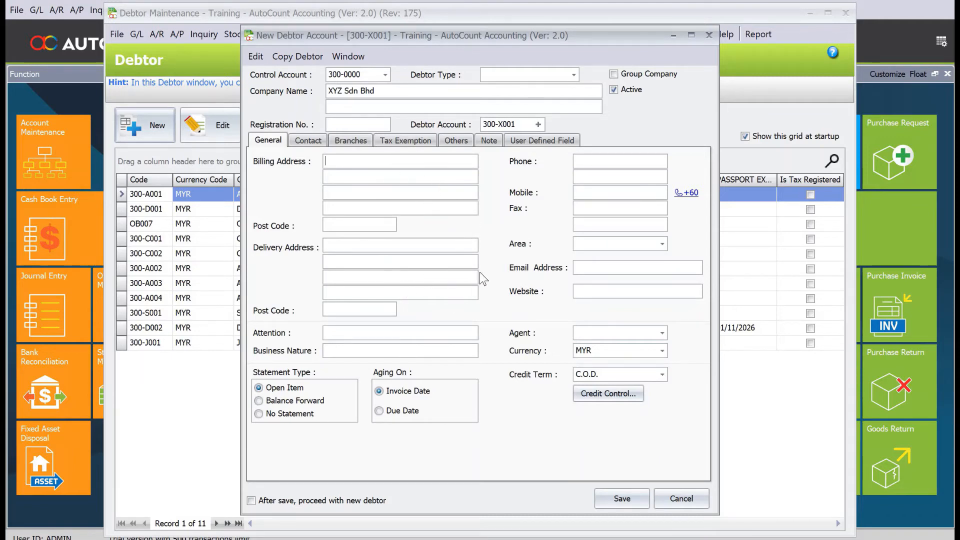
mouse_move(622, 192)
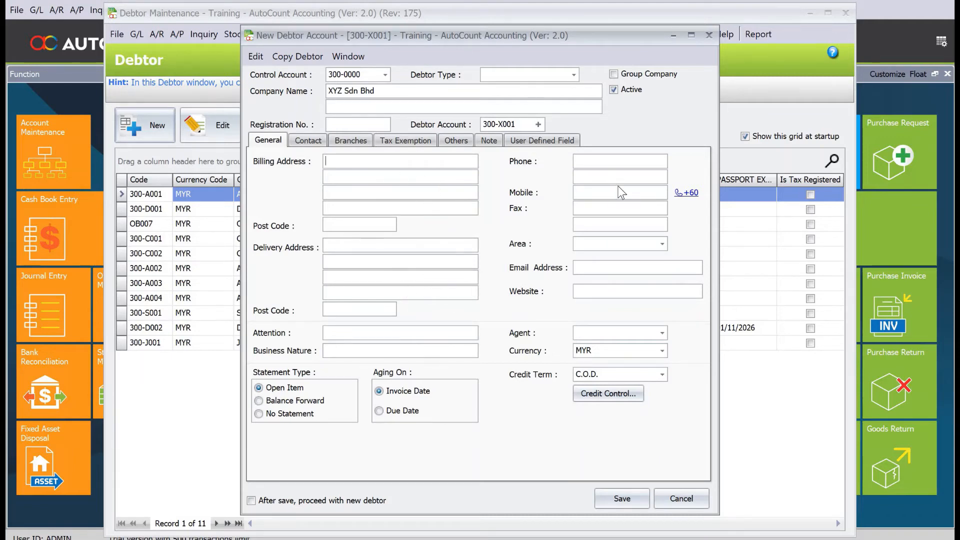
mouse_move(616, 193)
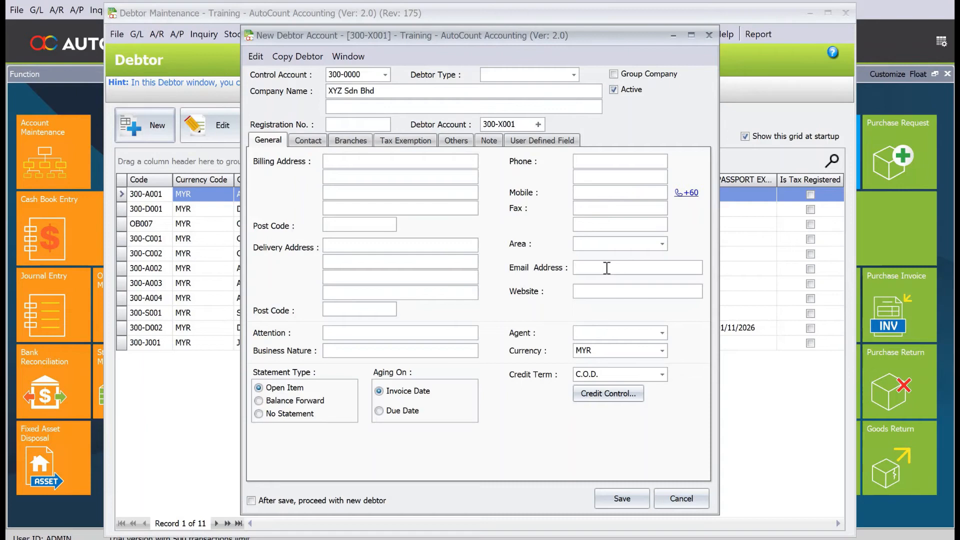
mouse_move(618, 267)
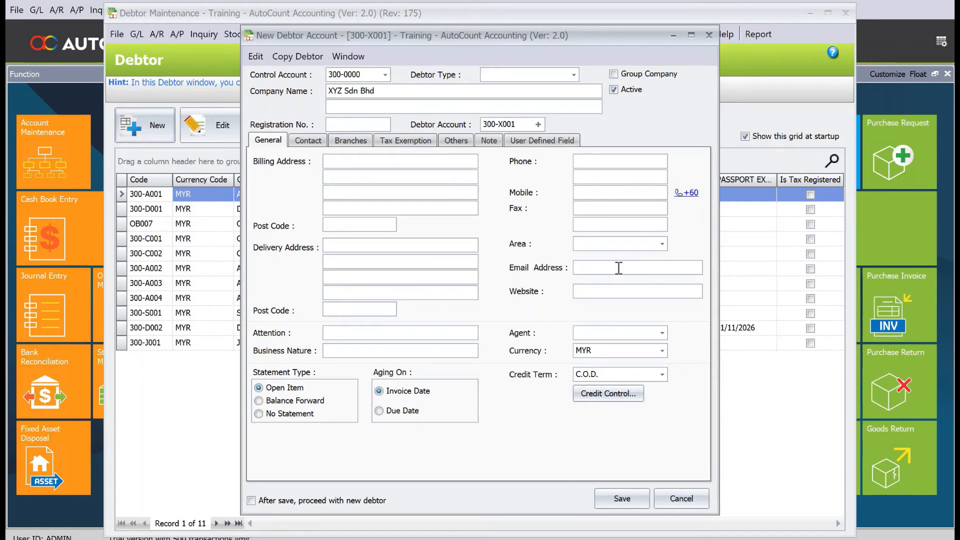
mouse_move(692, 270)
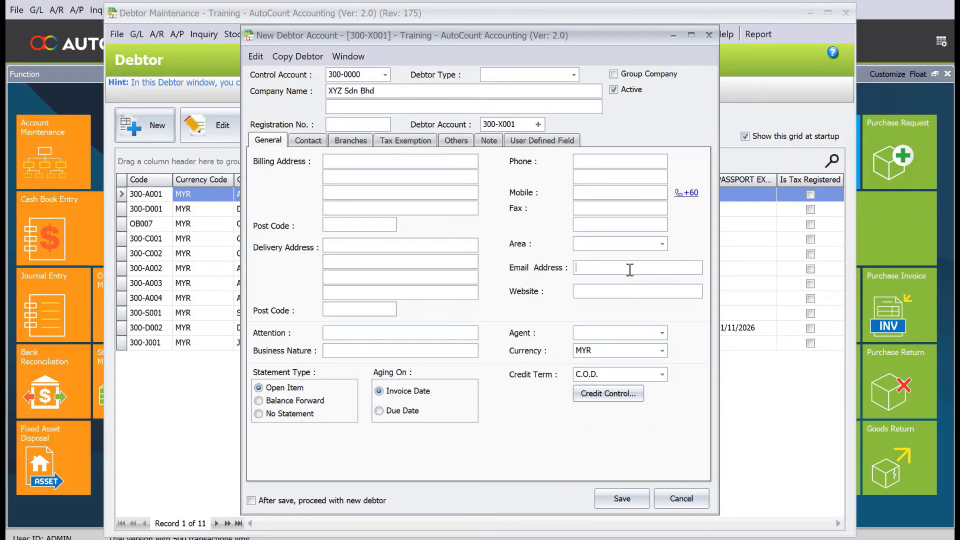
mouse_move(564, 323)
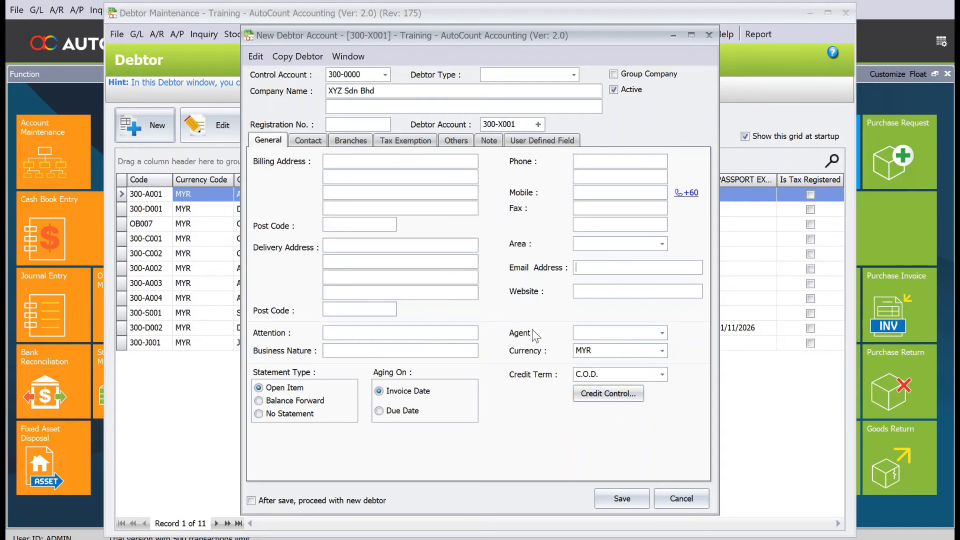
mouse_move(597, 337)
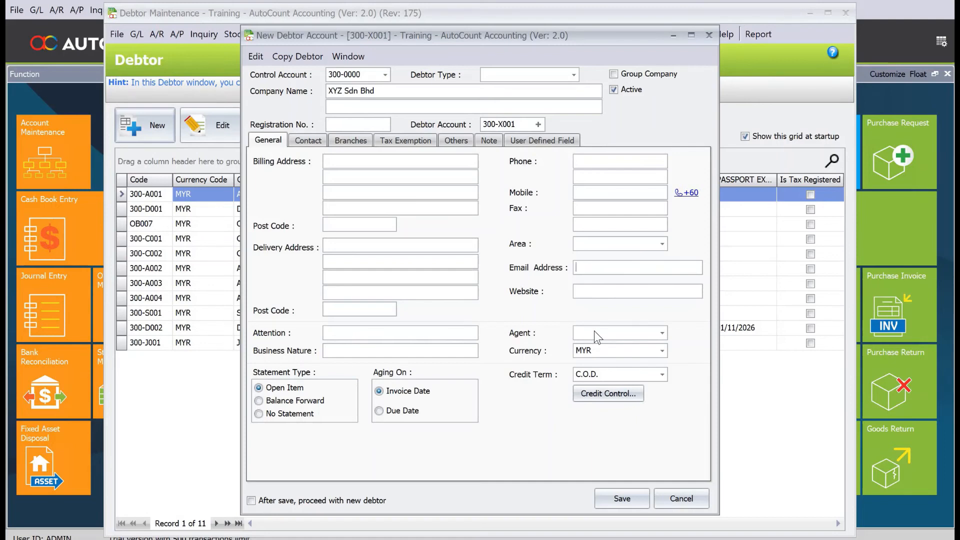
mouse_move(539, 361)
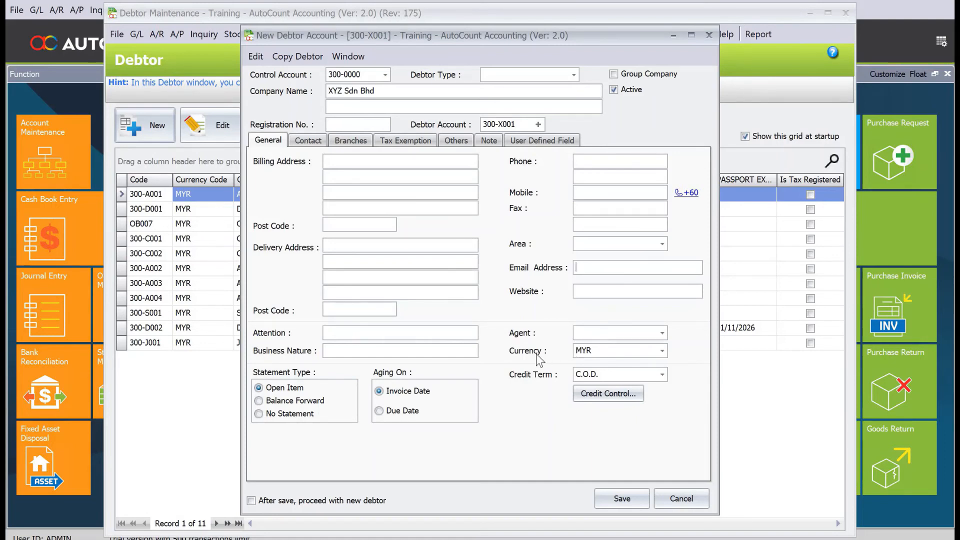
- Show the credit term list from C.O.D. to Net 90 days, highlighting Net 90 days
left_click(660, 350)
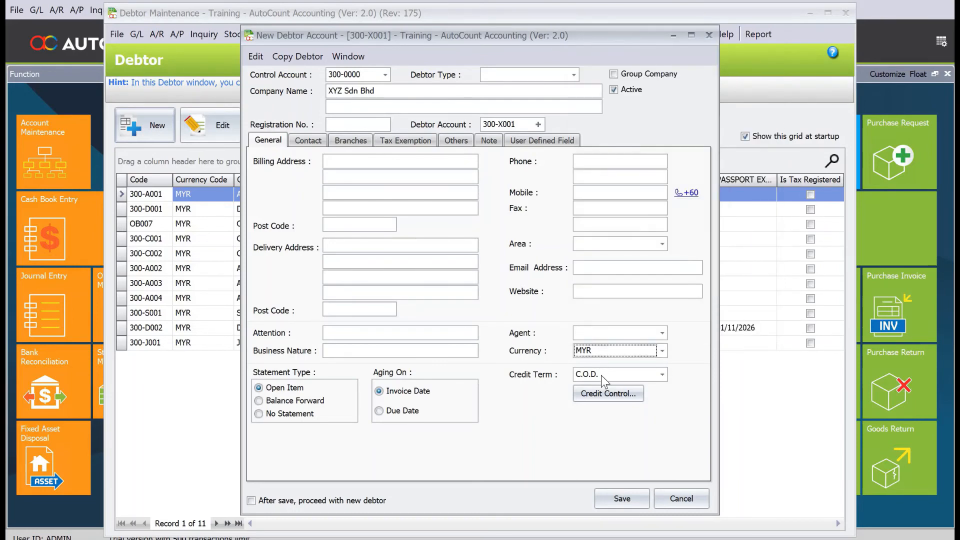
left_click(661, 374)
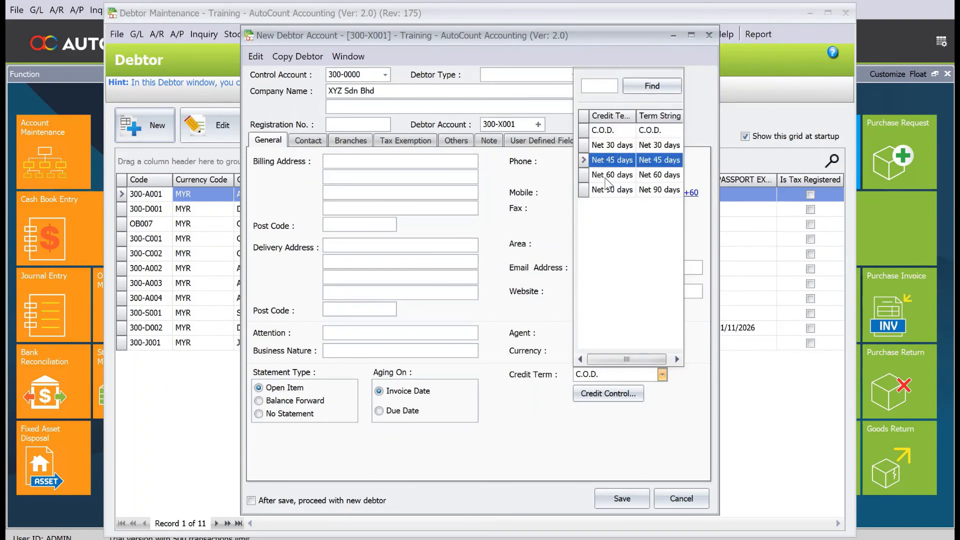
left_click(612, 189)
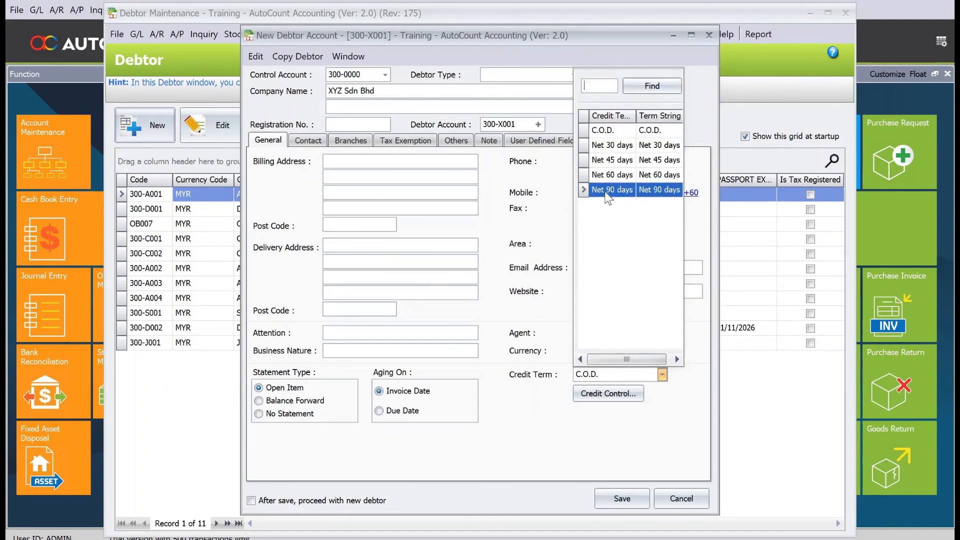
mouse_move(520, 441)
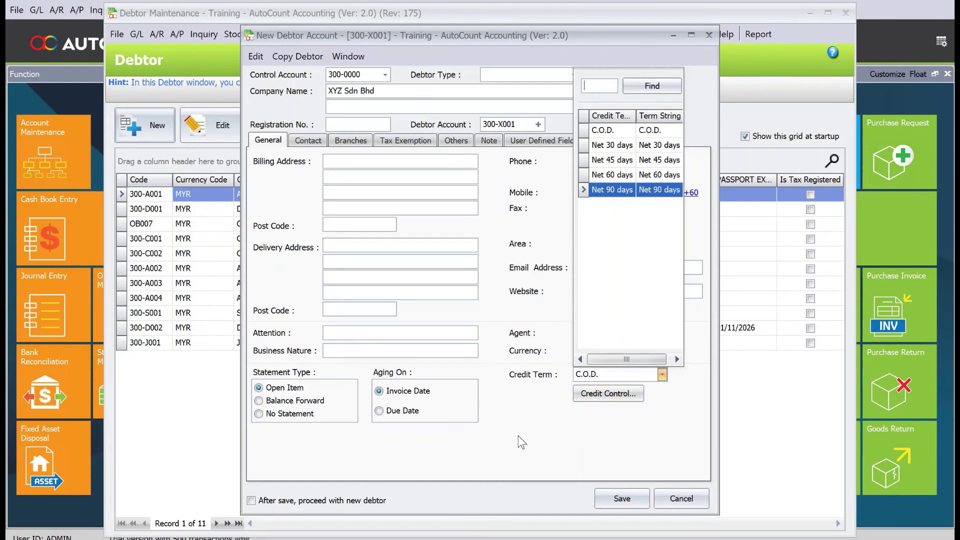